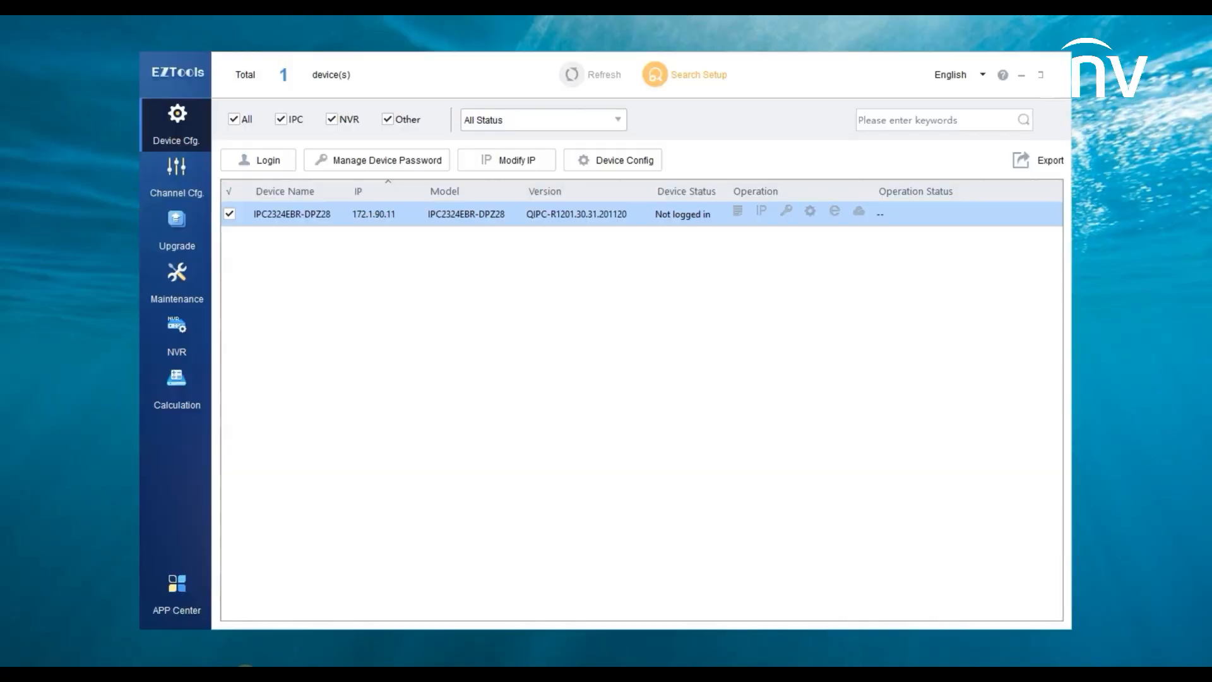
Refresh the device list and read the Serial No. of camera IPC2324EBR-DPZ28 from its Details.
left_click(590, 74)
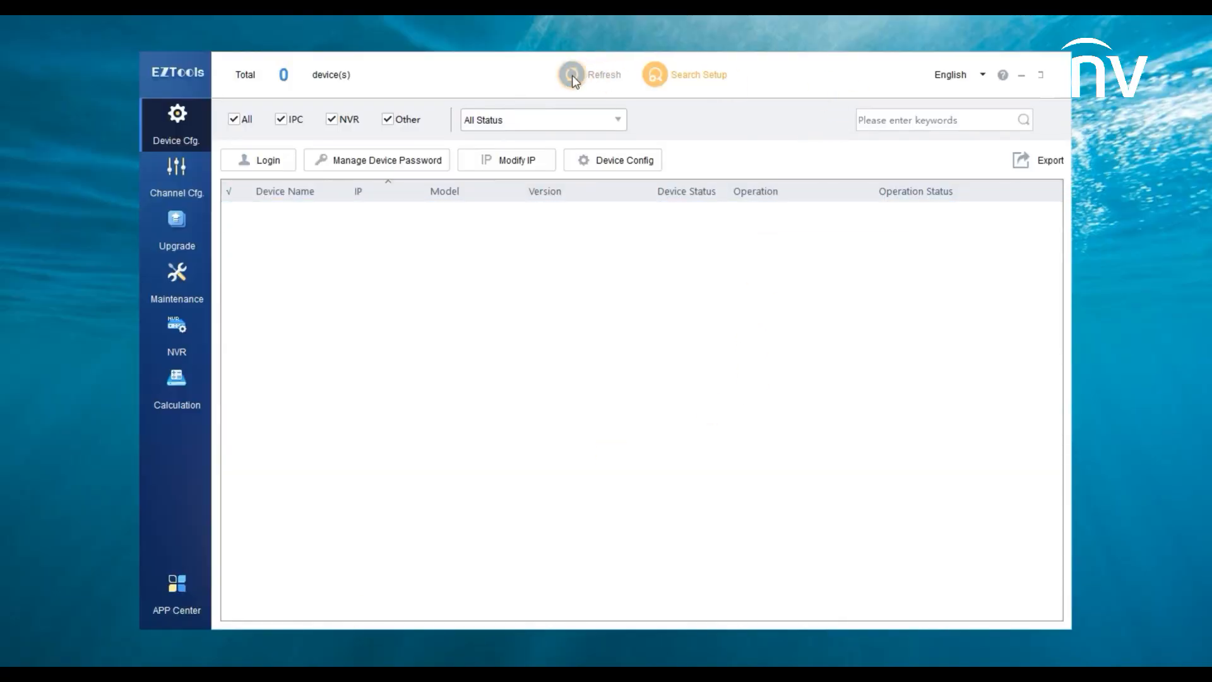
left_click(591, 74)
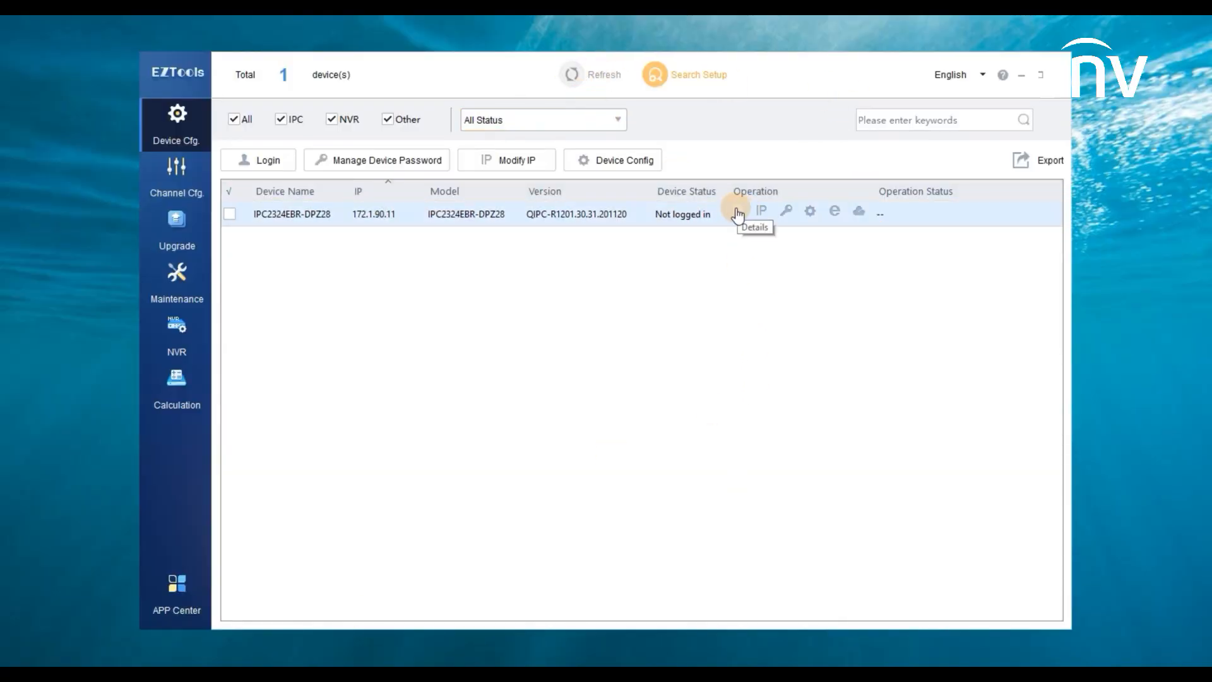
left_click(760, 210)
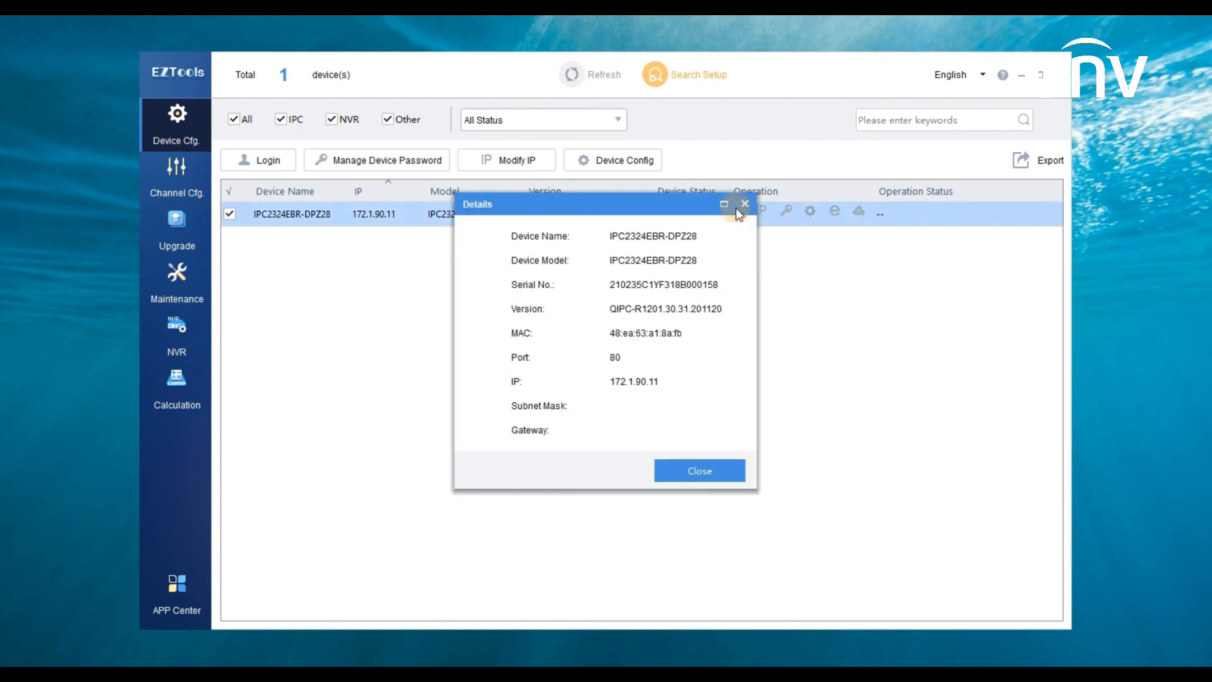
mouse_move(505, 267)
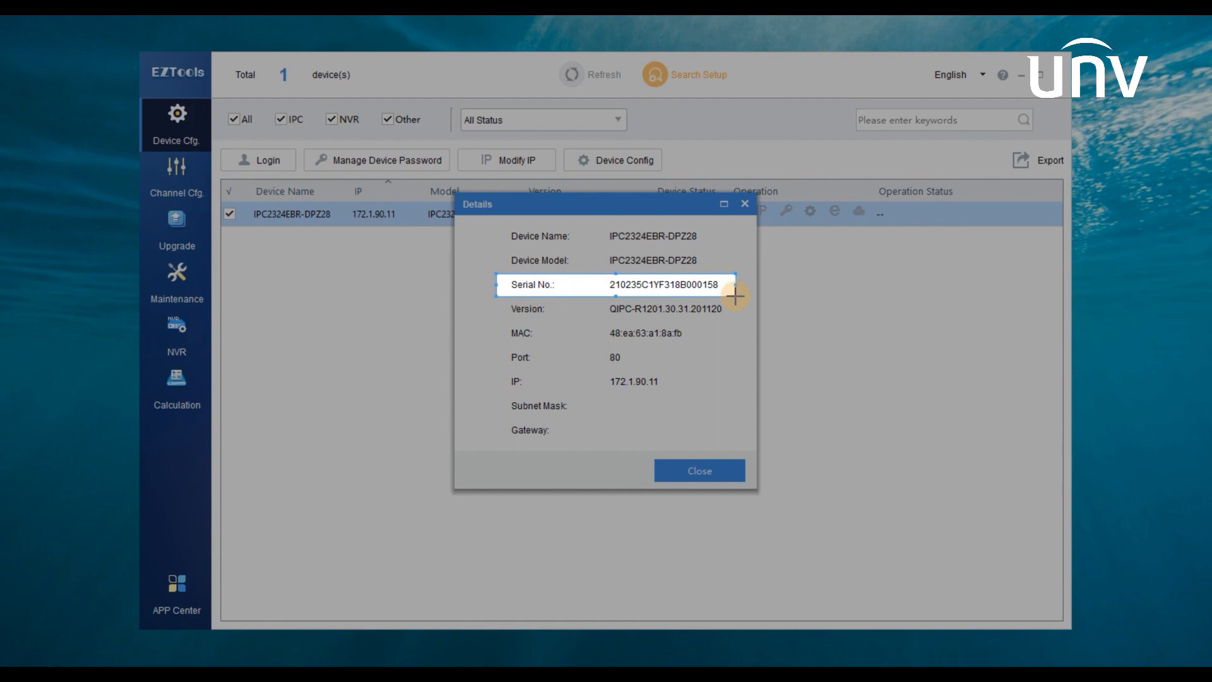
left_click(697, 469)
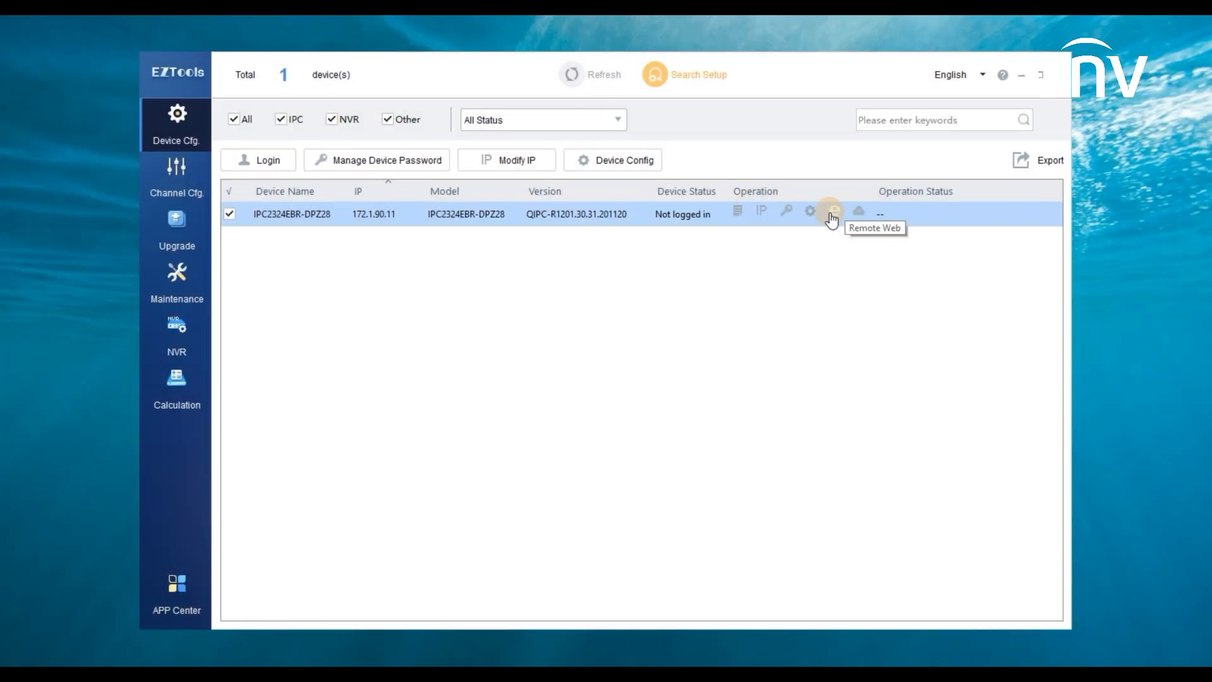
Reach camera 172.1.90.11's login page via Remote Web and review its Forgot Password options.
left_click(833, 210)
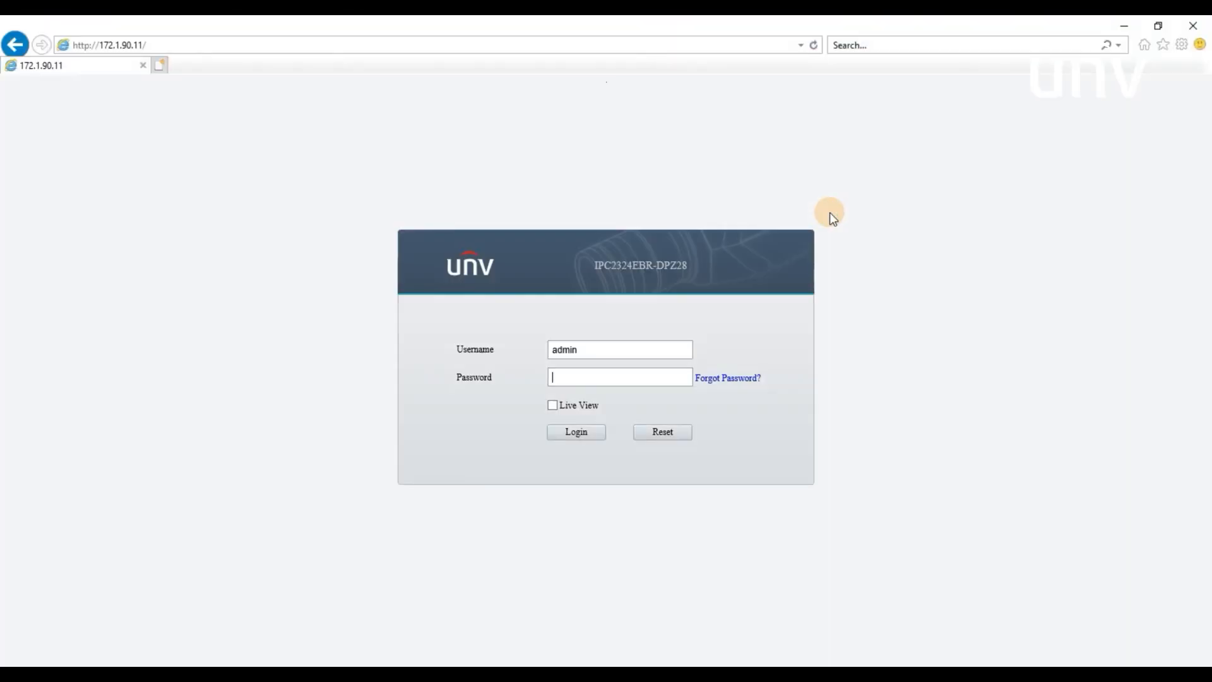
mouse_move(725, 382)
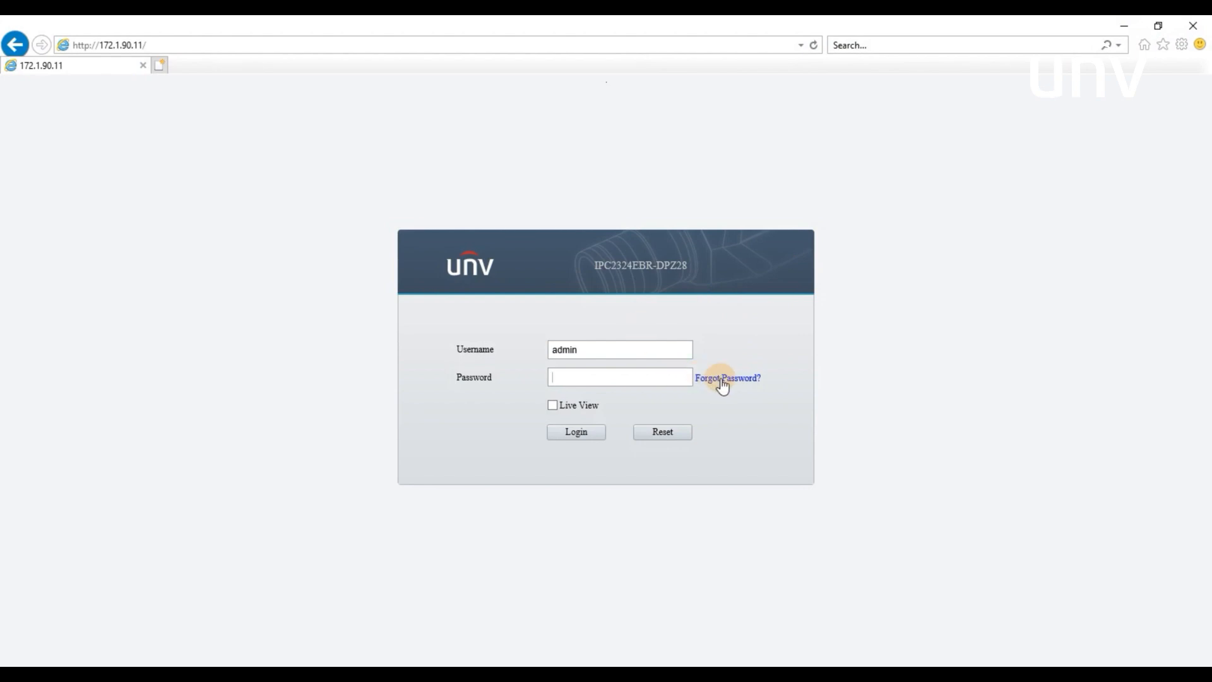
left_click(727, 378)
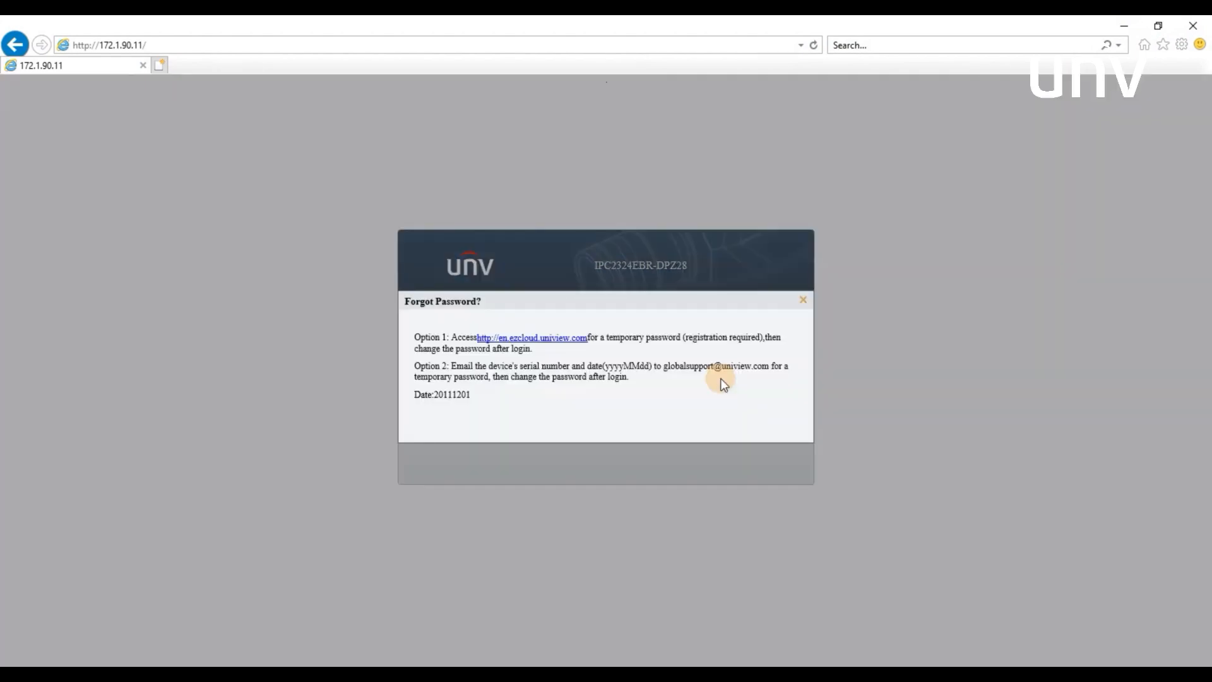
mouse_move(438, 288)
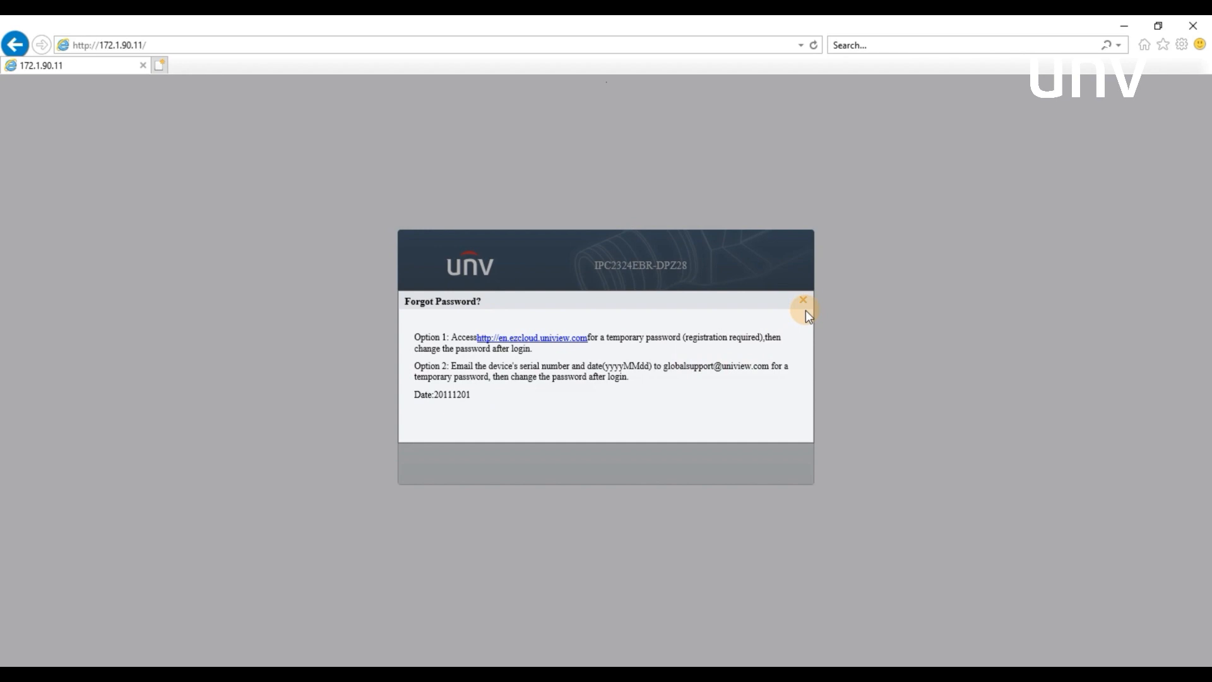
left_click(803, 300)
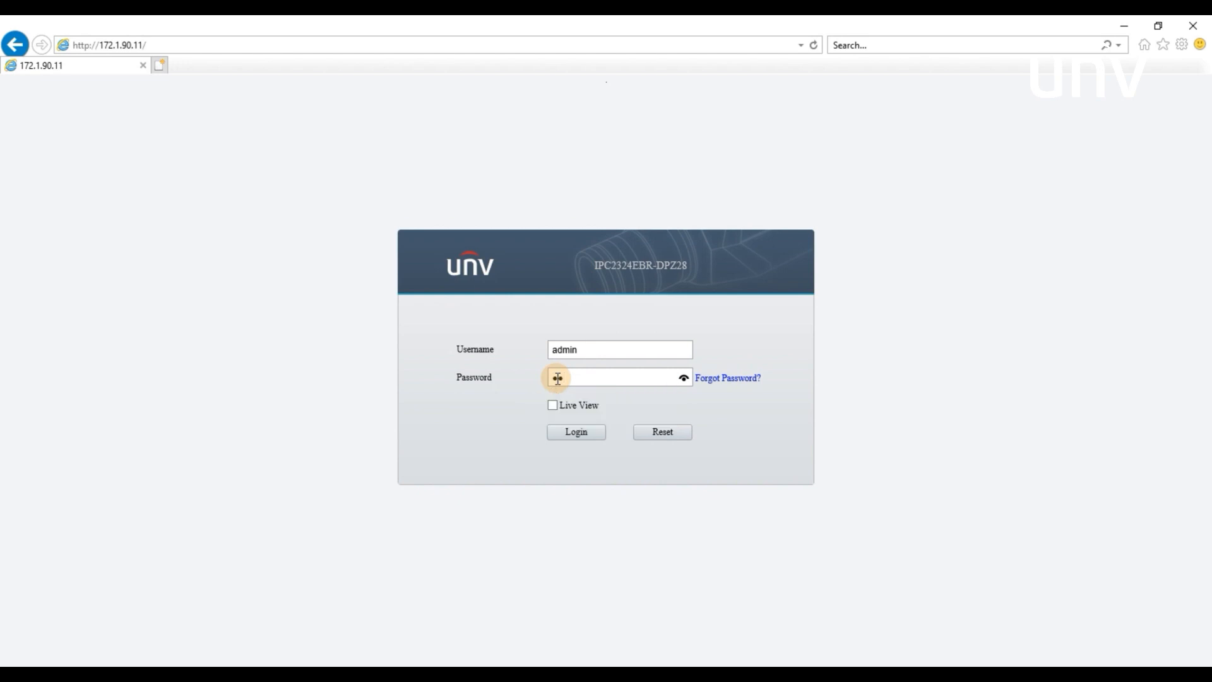
Log in with the temporary password, change the admin password to a strong one, and log in again.
left_click(576, 431)
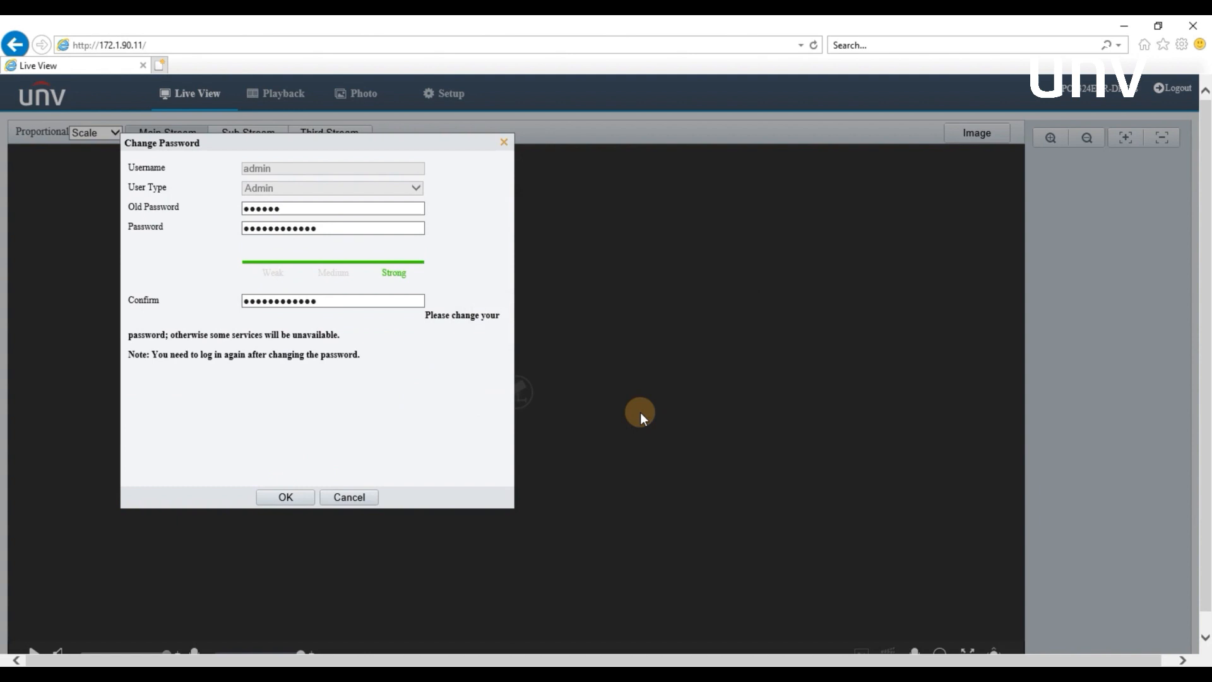
left_click(284, 497)
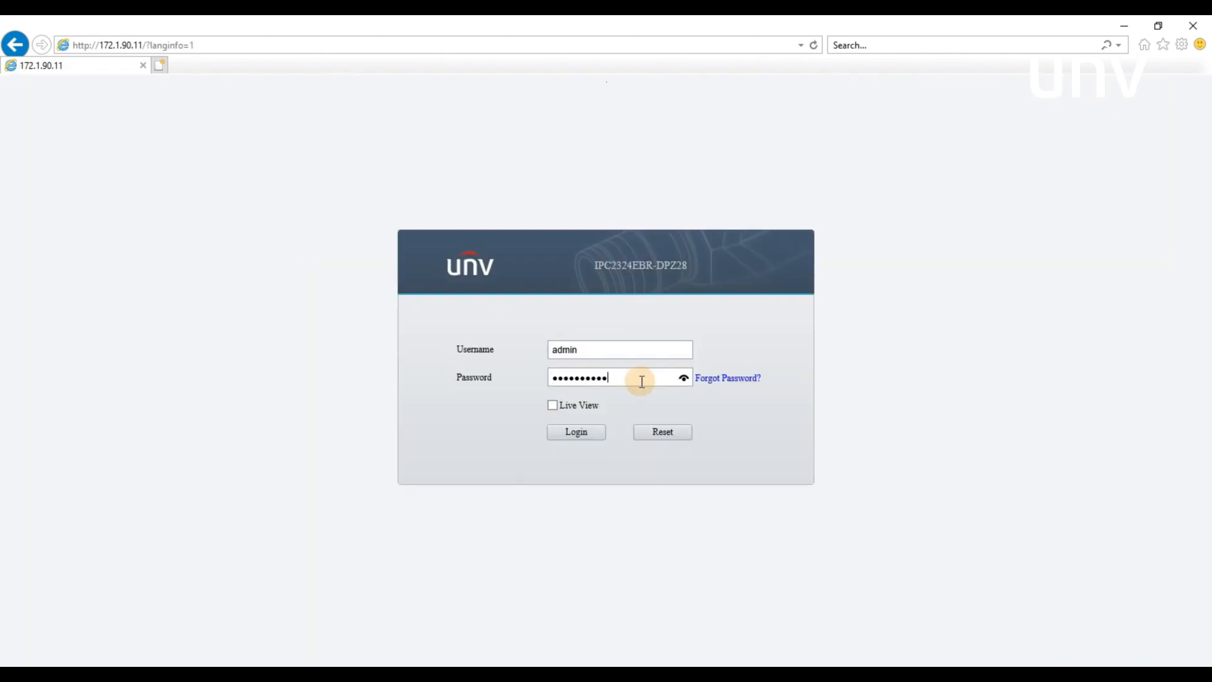
left_click(575, 431)
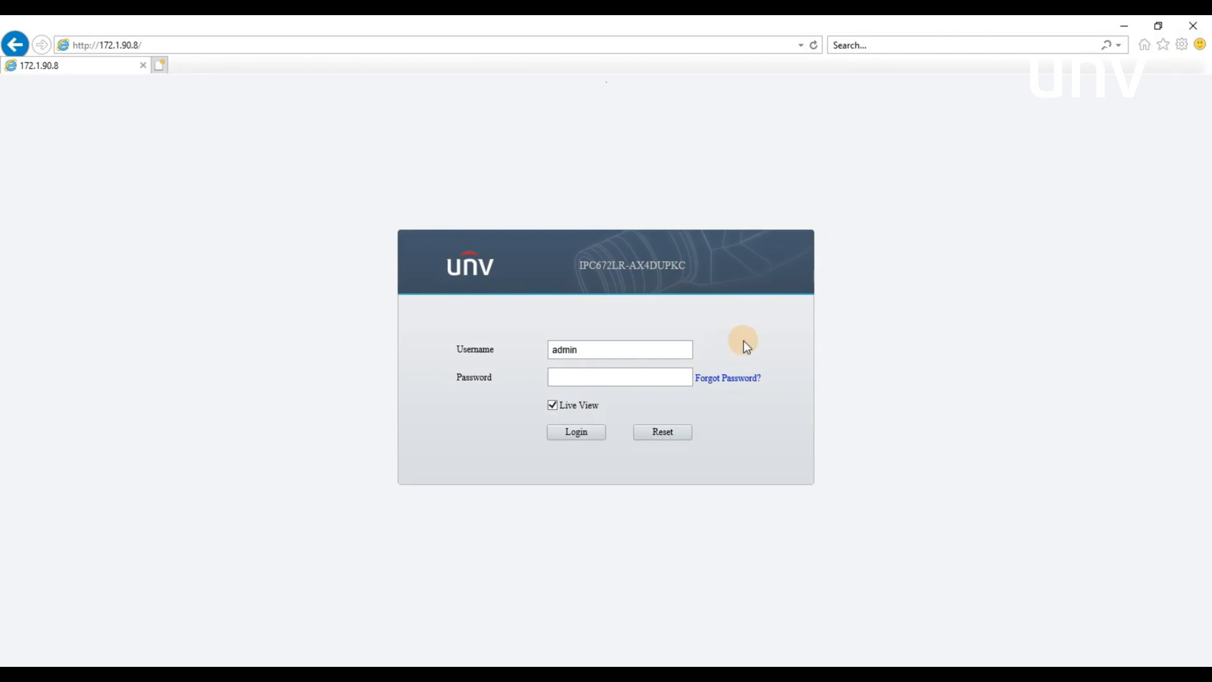
mouse_move(756, 338)
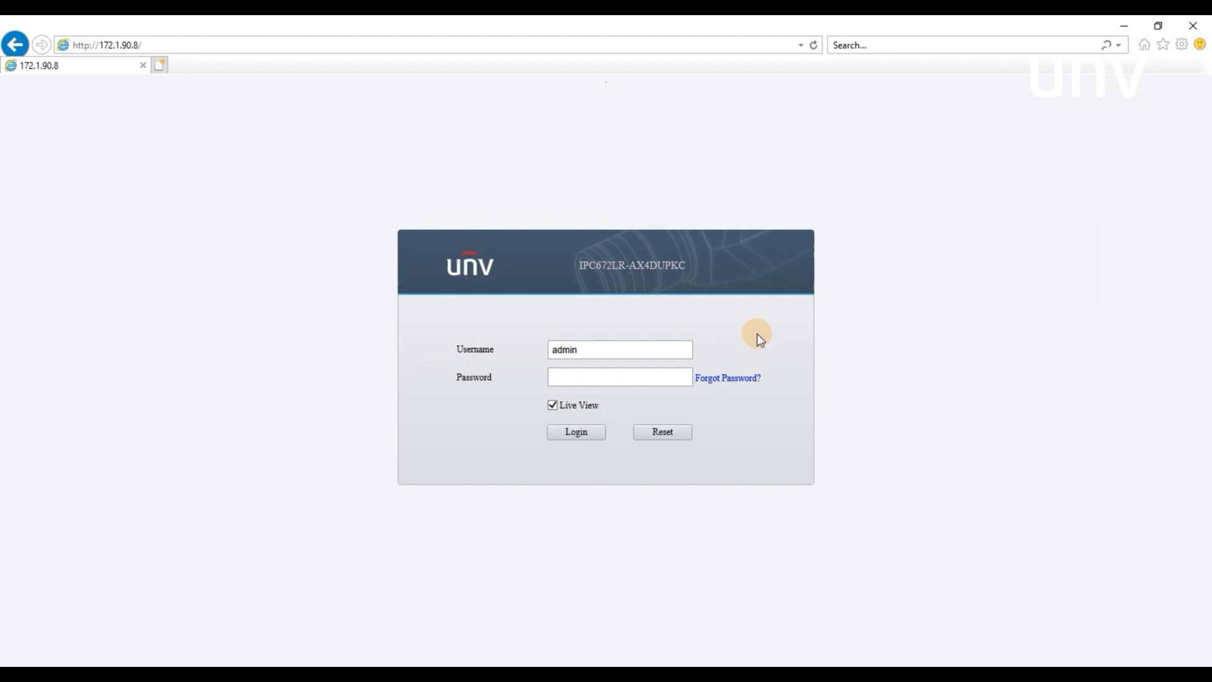
Bring up Retrieve Password with the security-code QR code for camera 172.1.90.8.
left_click(618, 378)
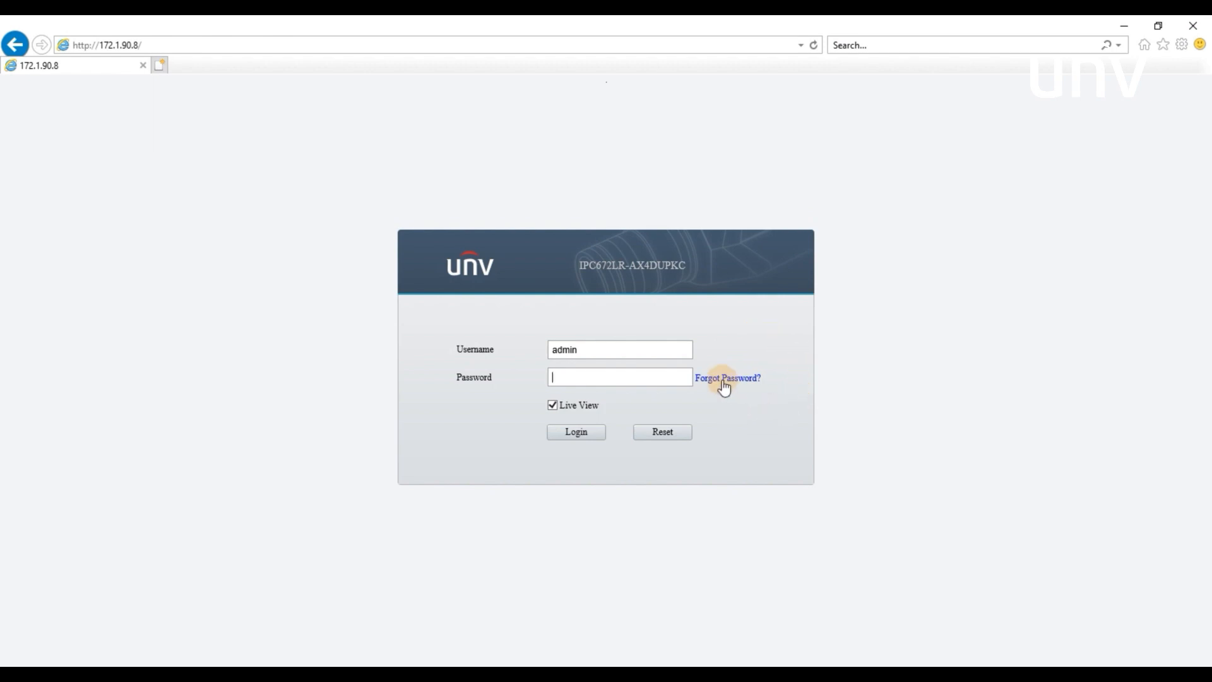
left_click(727, 377)
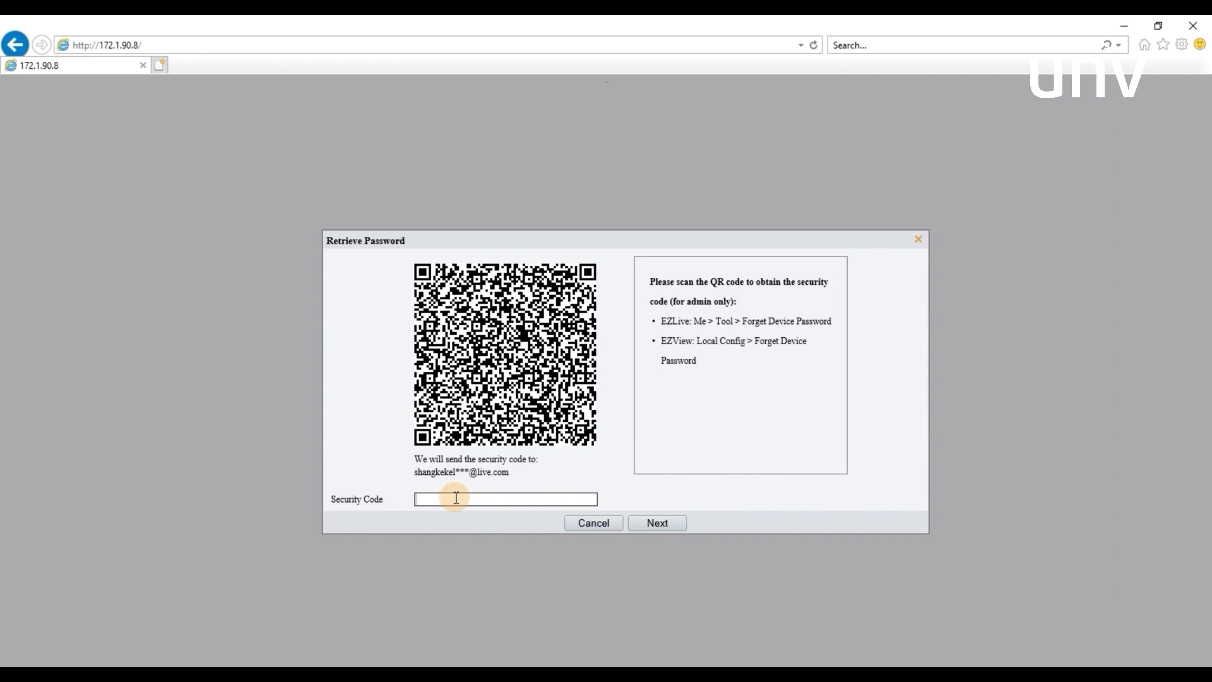
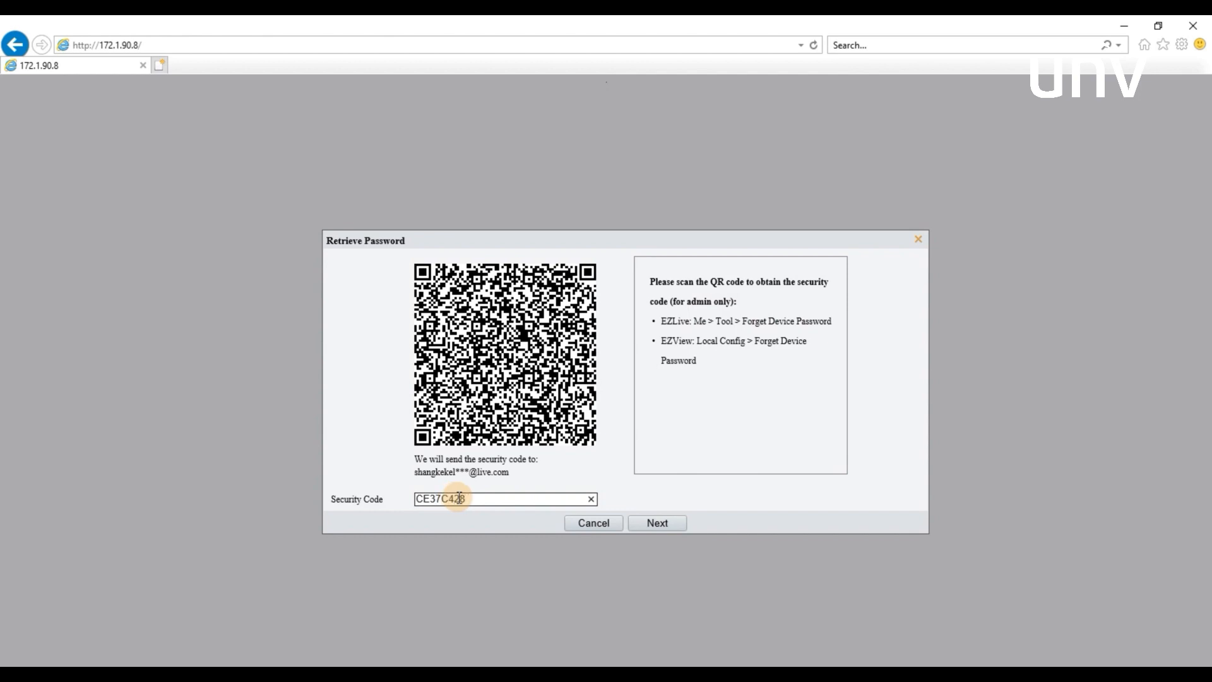
left_click(656, 522)
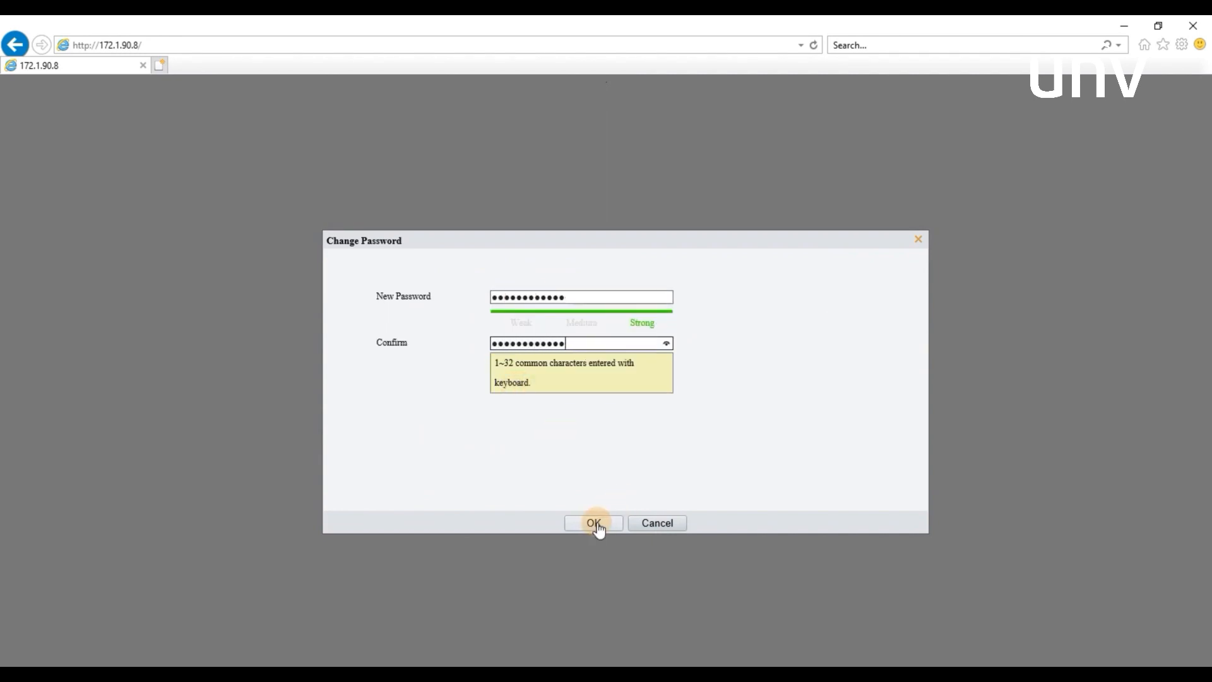
left_click(593, 522)
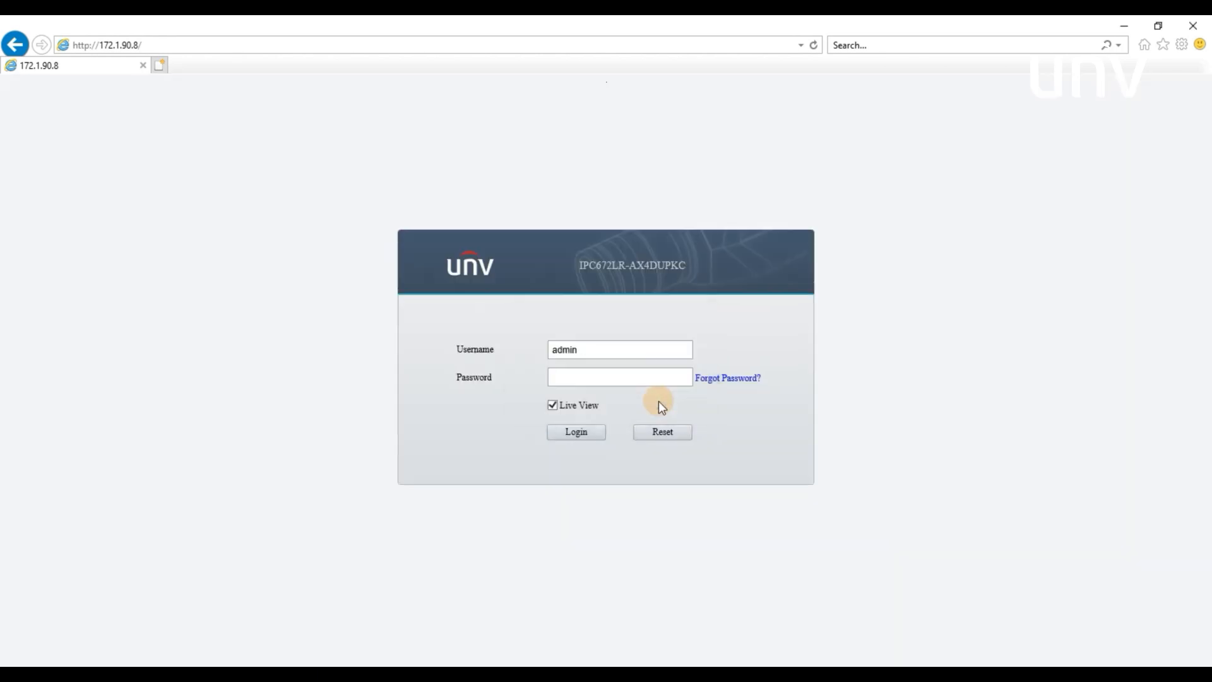
Log in to camera 172.1.90.8 as admin with the new password.
type("password")
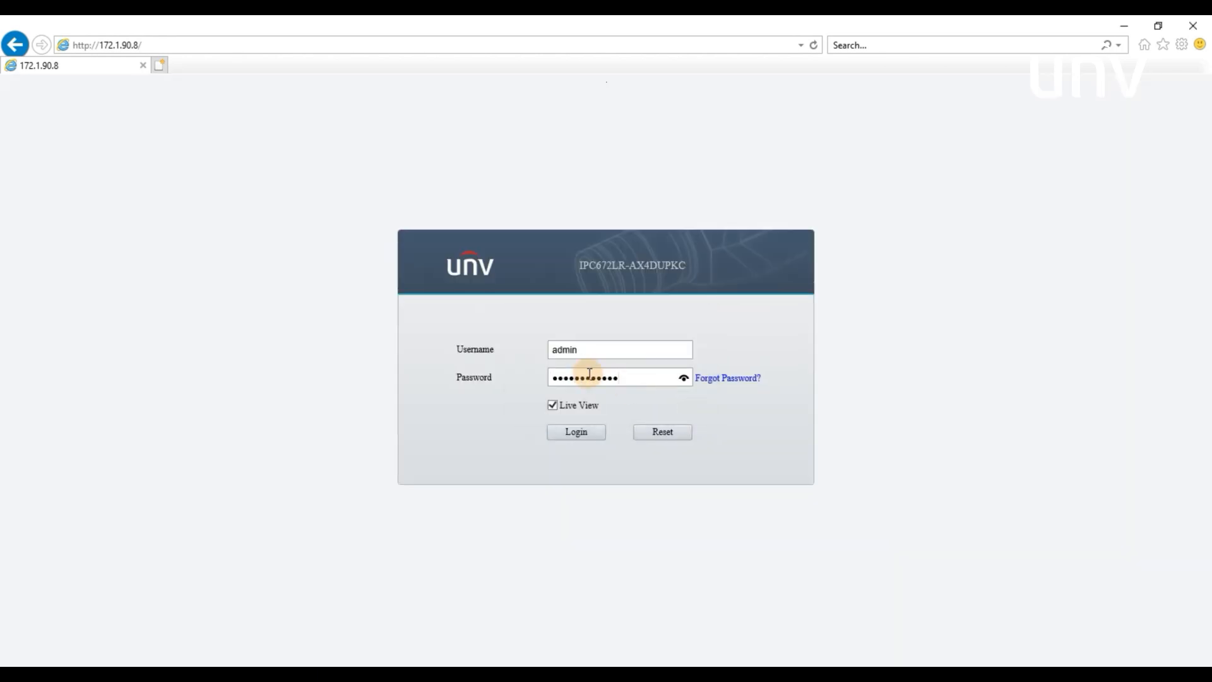
left_click(575, 432)
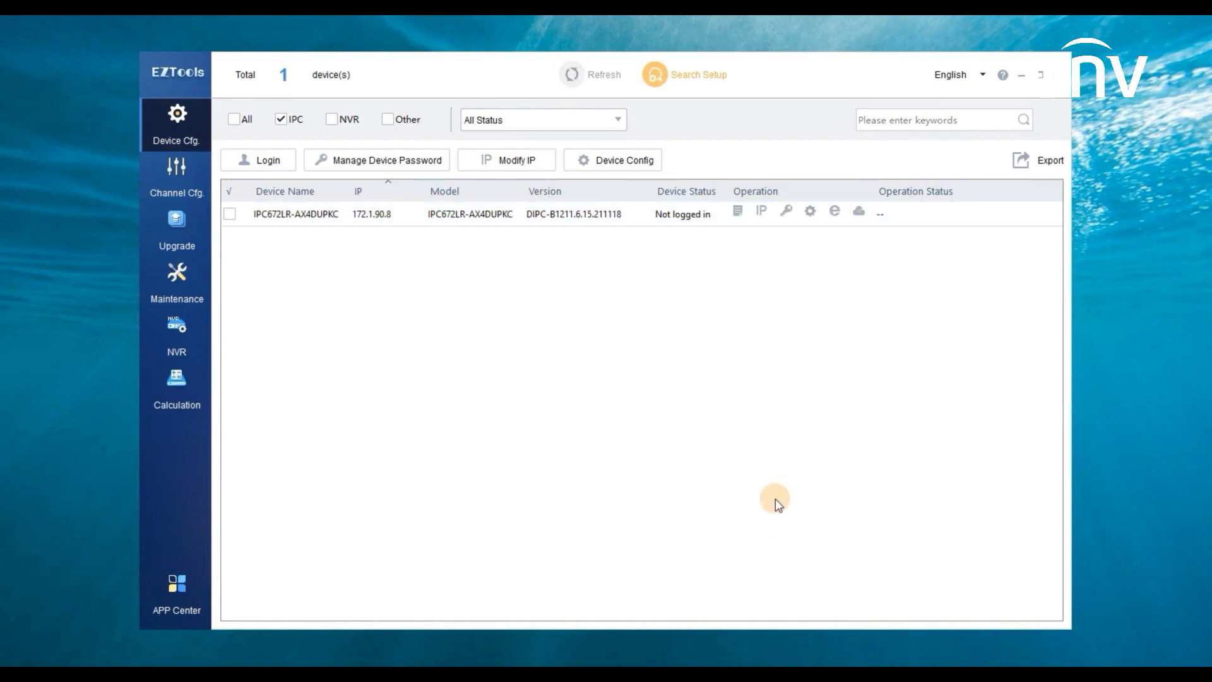
Launch the web login page of camera IPC672LR-AX4DUPKC from its Operation column.
left_click(736, 211)
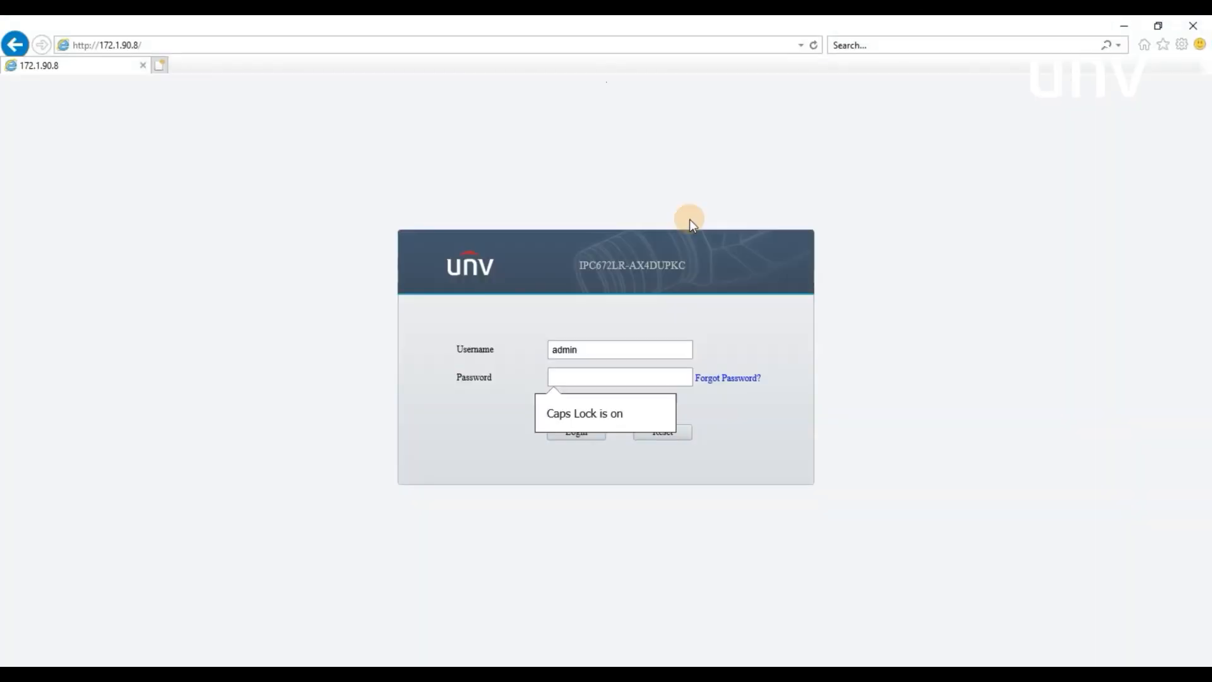
mouse_move(739, 383)
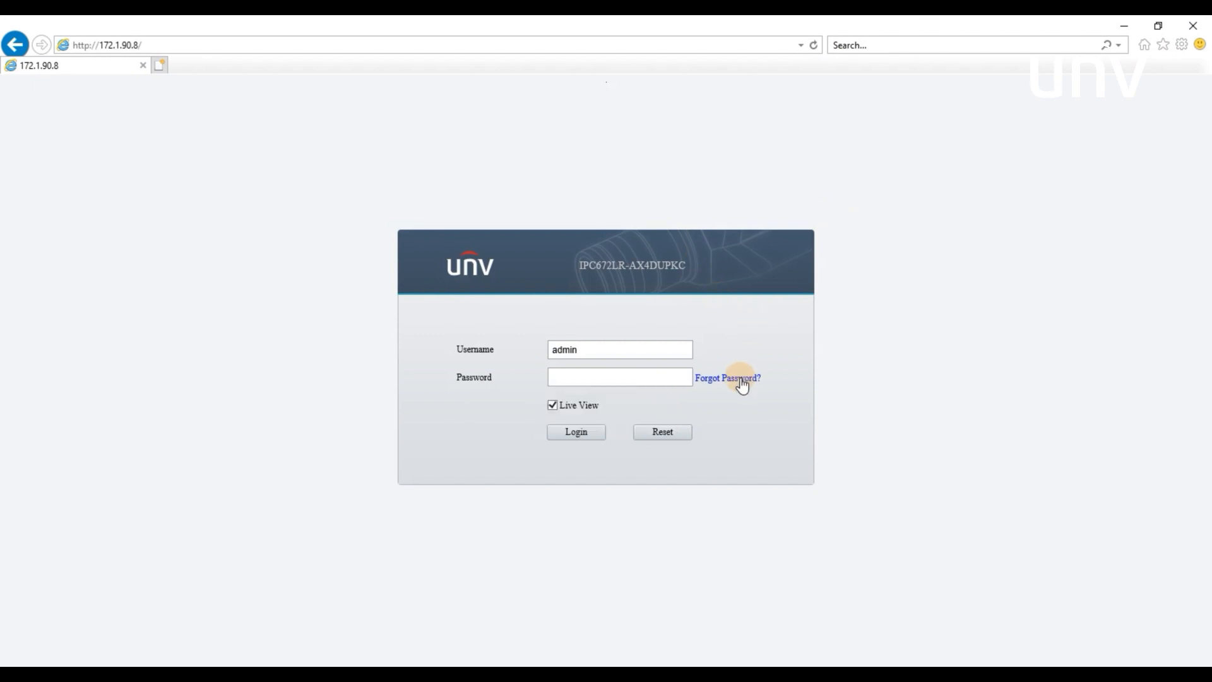
left_click(727, 378)
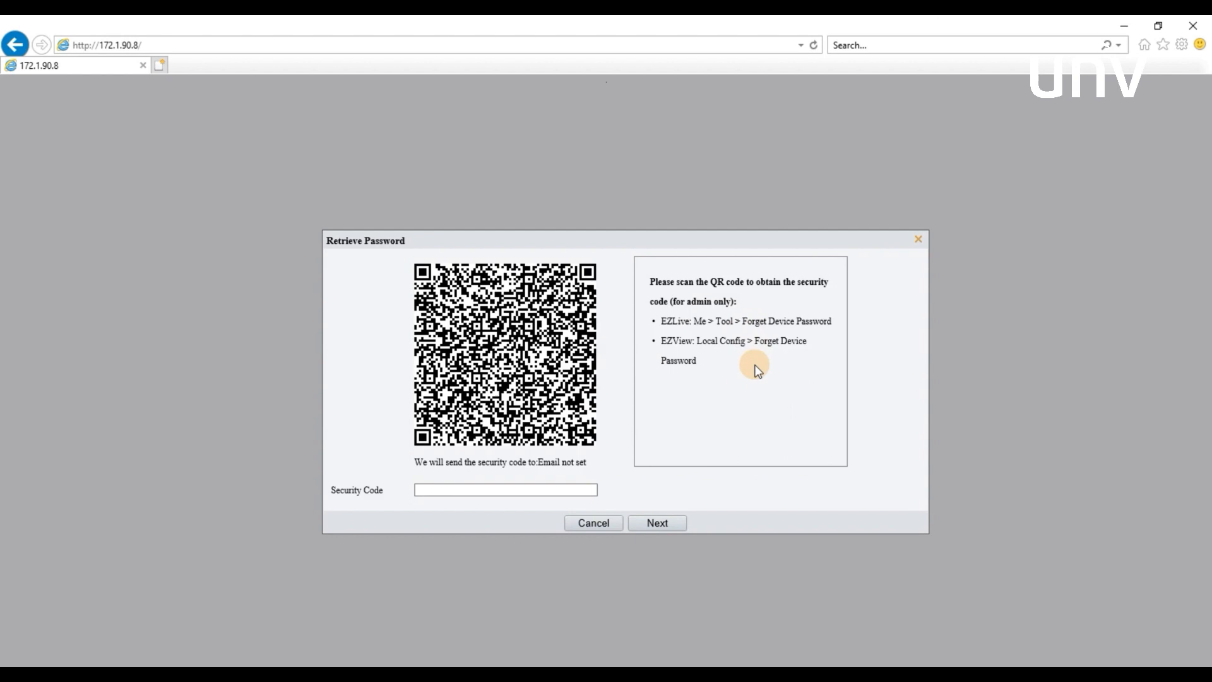
mouse_move(320, 226)
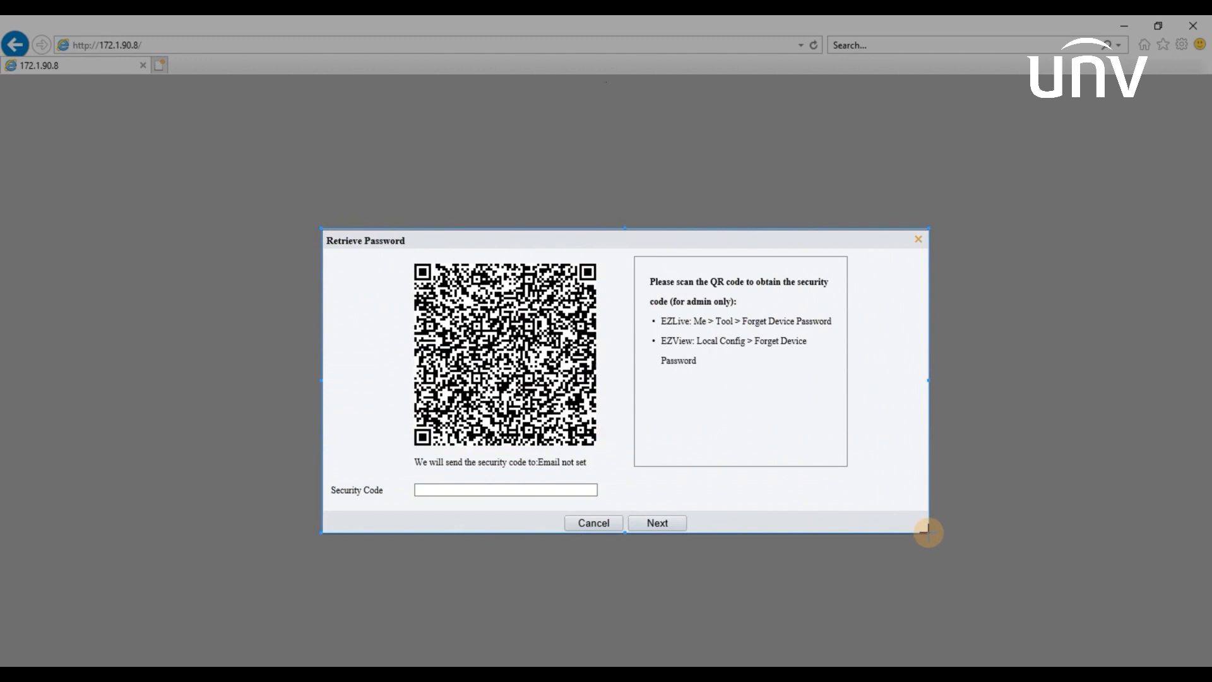
left_click(504, 490)
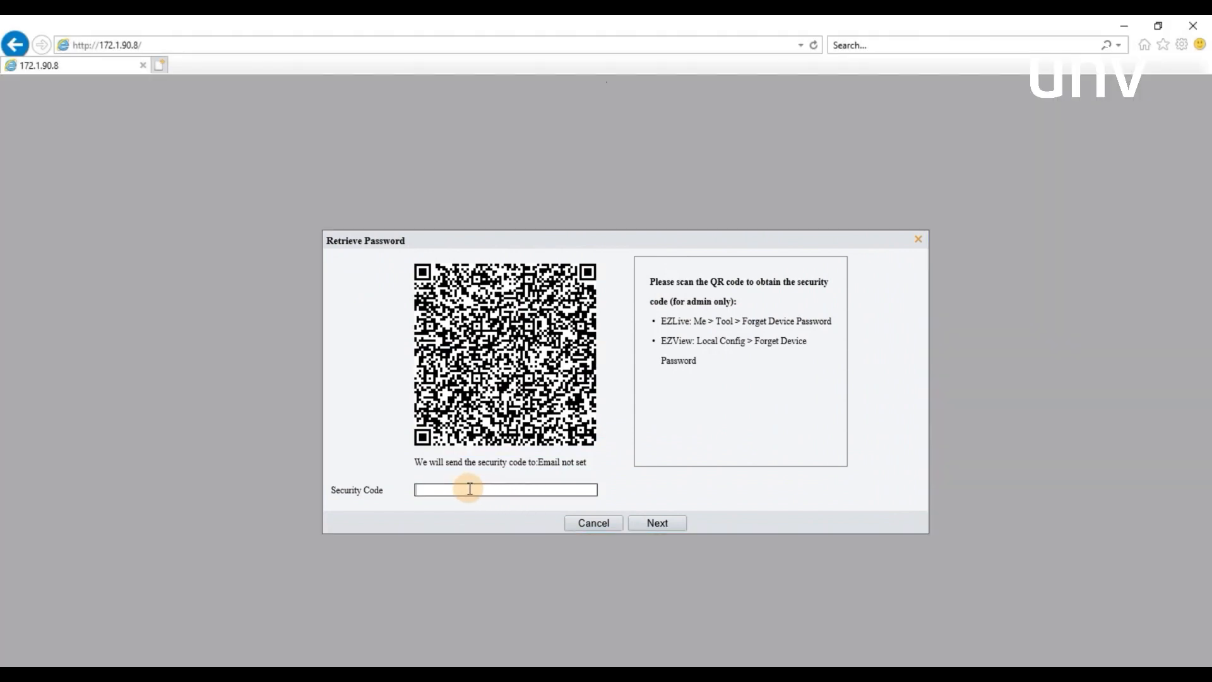
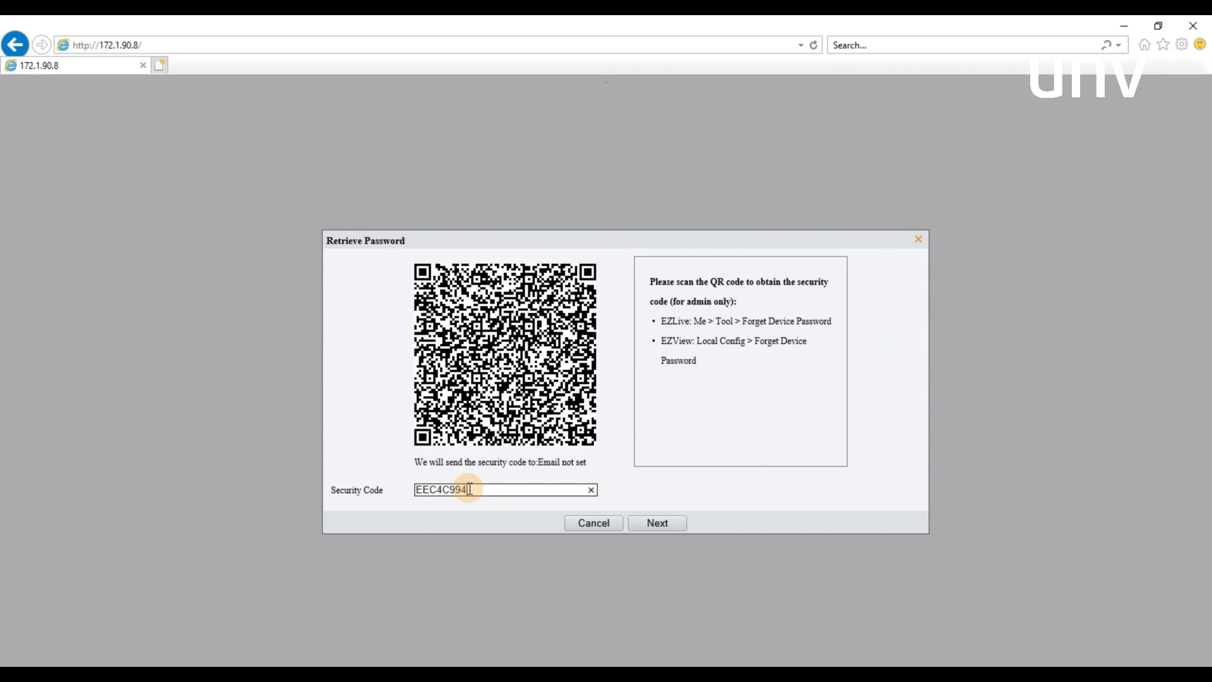
left_click(657, 522)
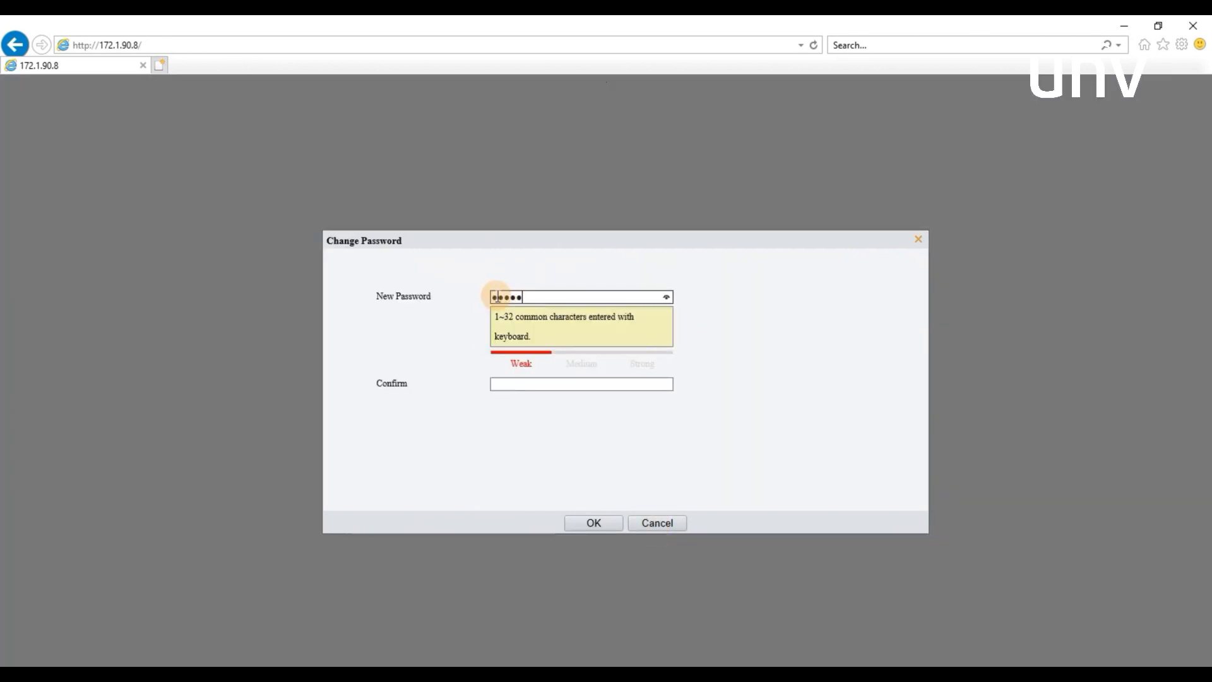